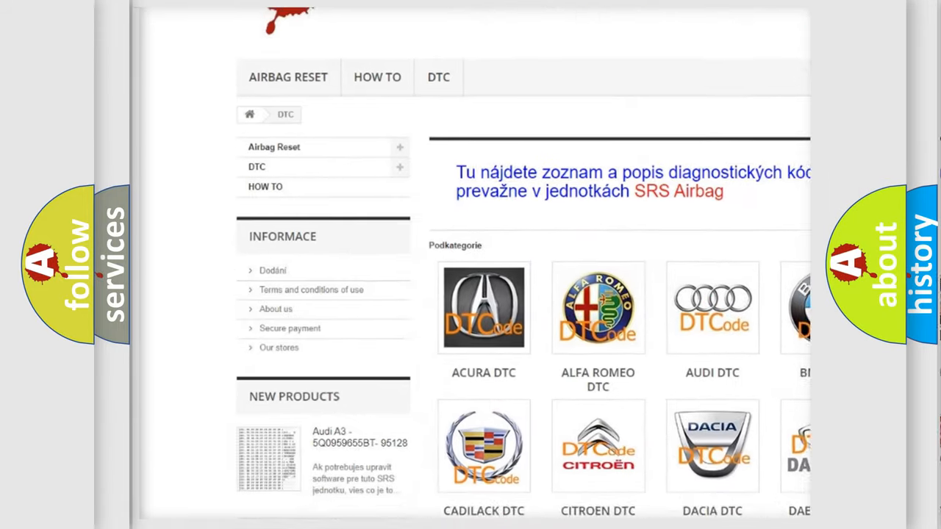
- Type '20' to complete code P0420, then add the catalyst efficiency definition and Description heading
scroll(down, 3)
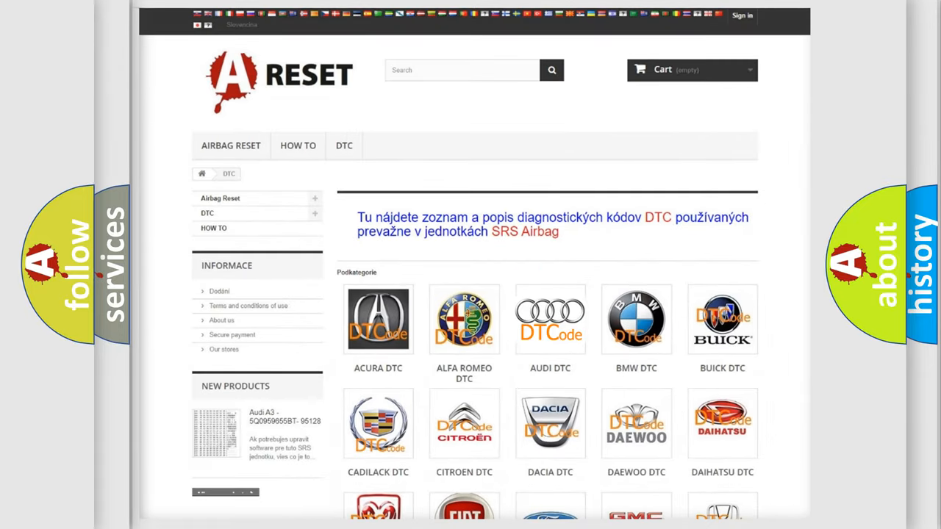
click(550, 319)
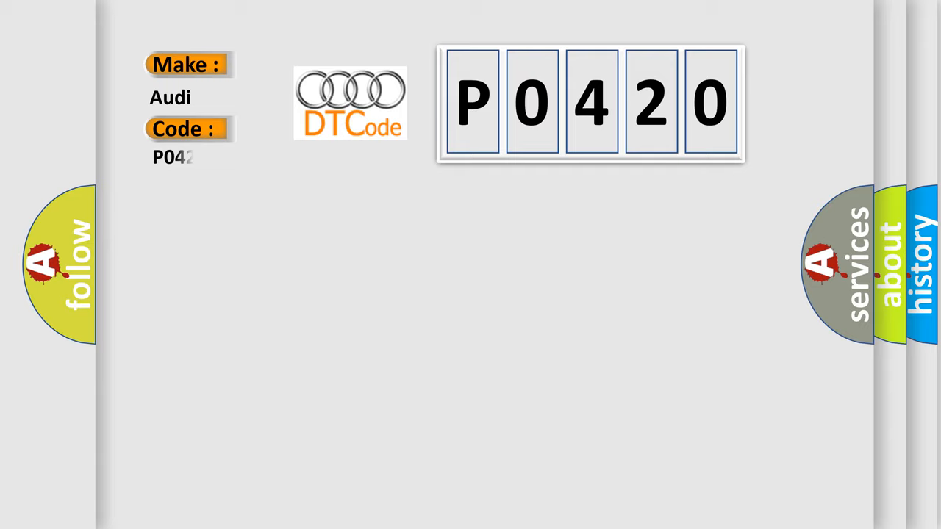
text(20)
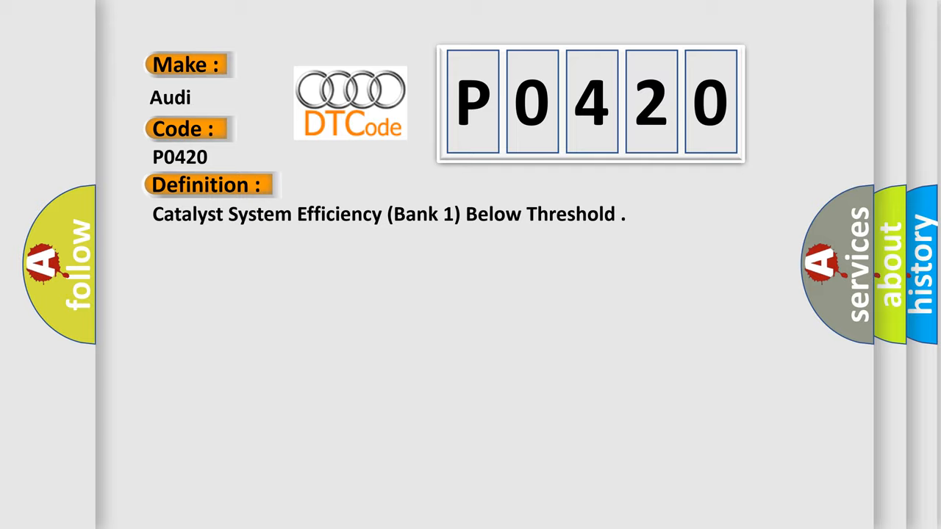
click(382, 184)
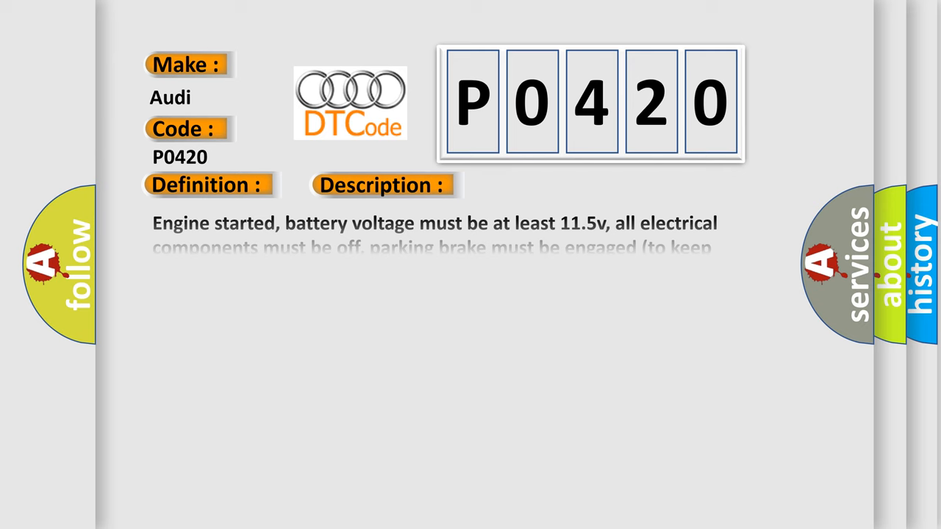